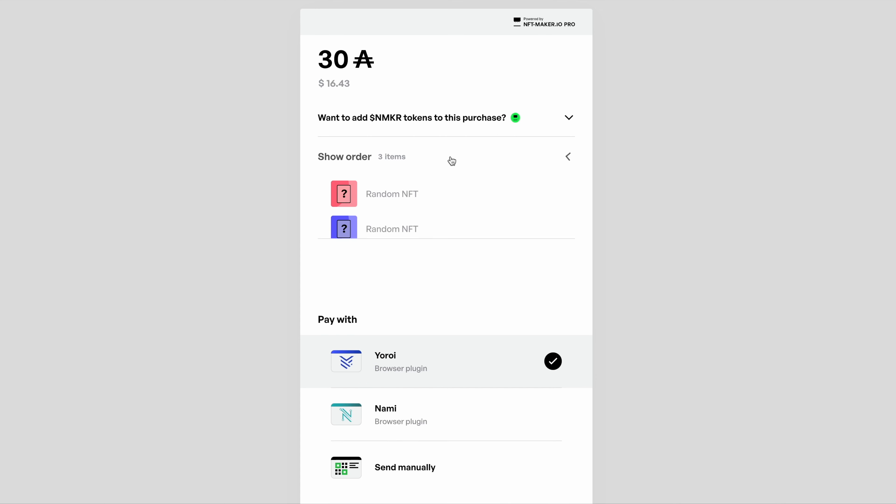
- Review the three ordered items, then browse the list of other accepted wallets
left_click(568, 156)
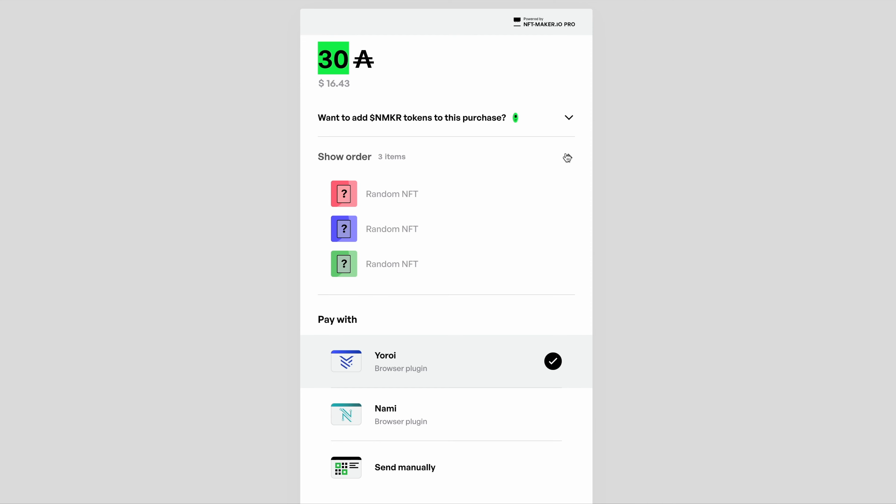
left_click(568, 157)
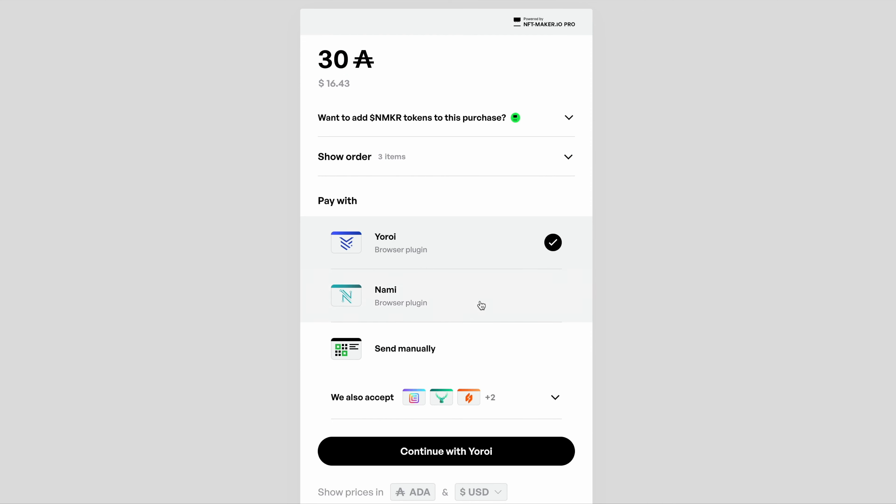
left_click(555, 397)
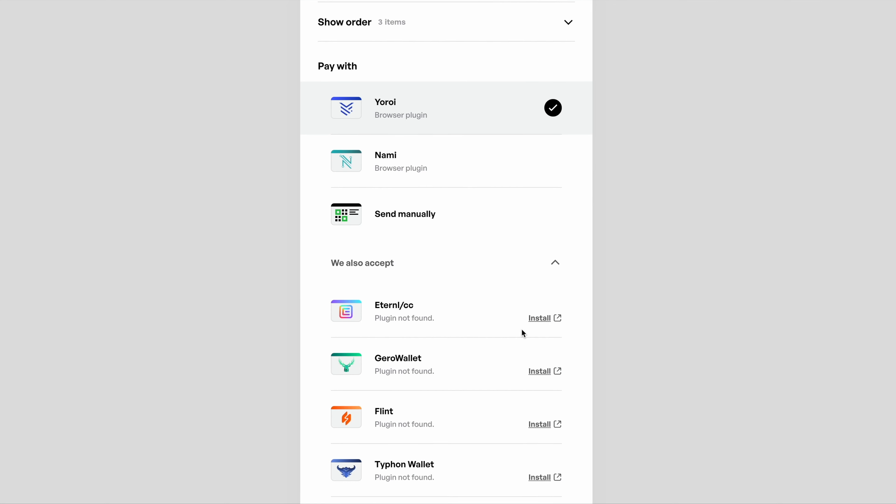
scroll("down", 3)
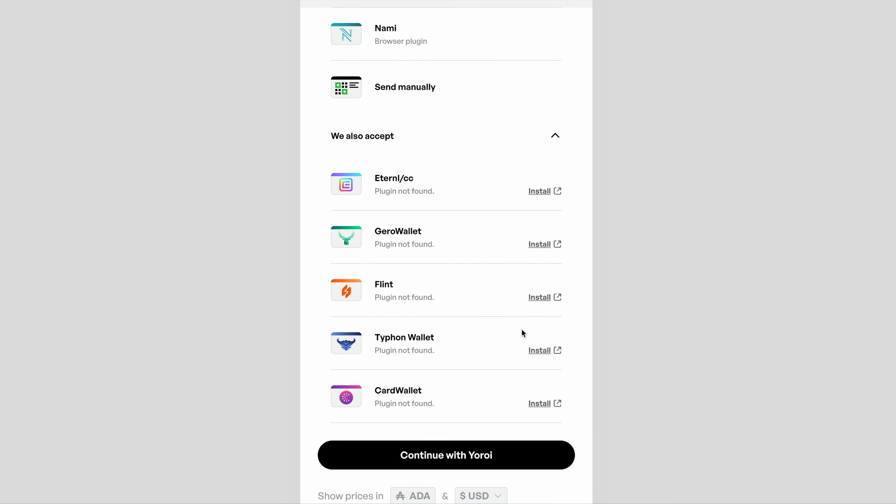
scroll("up", 3)
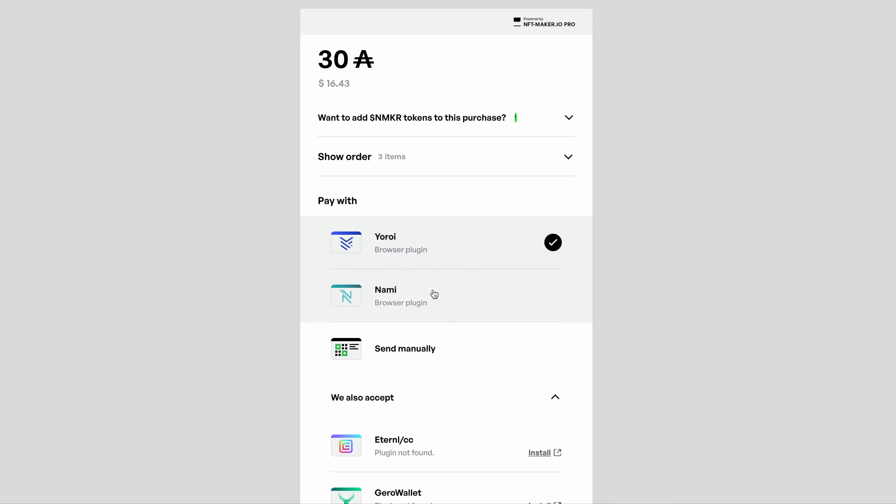
mouse_move(453, 247)
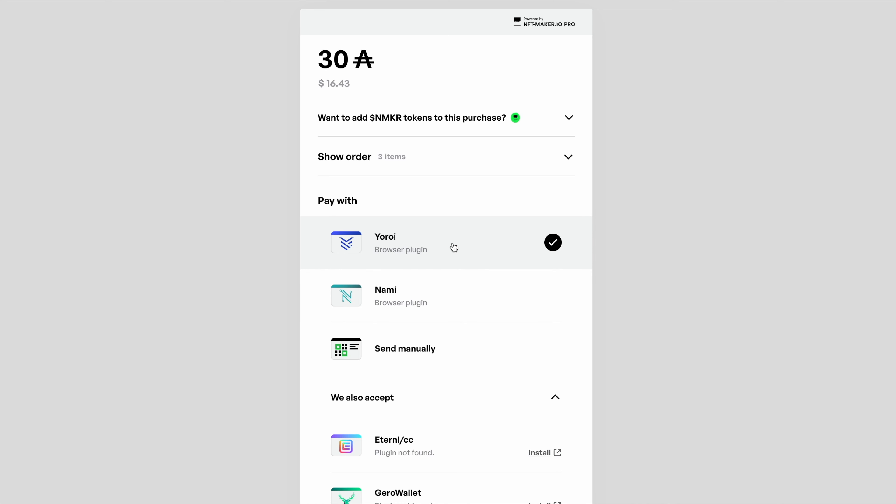
mouse_move(438, 294)
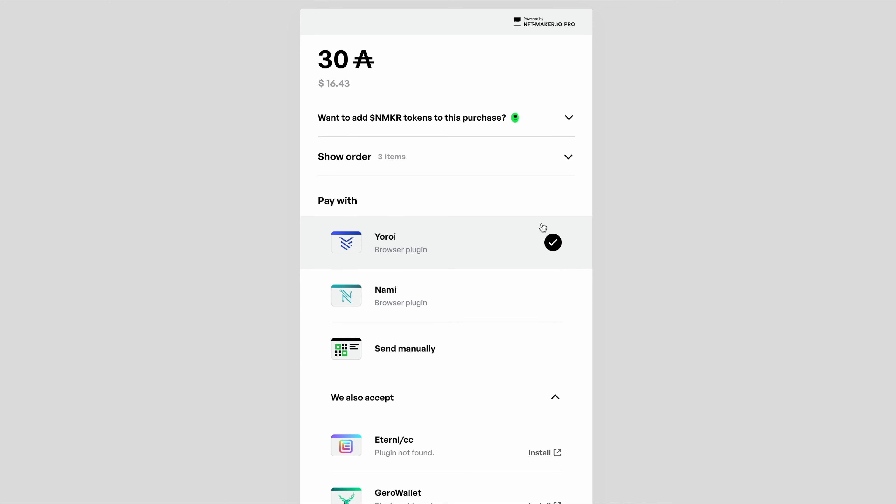
mouse_move(448, 305)
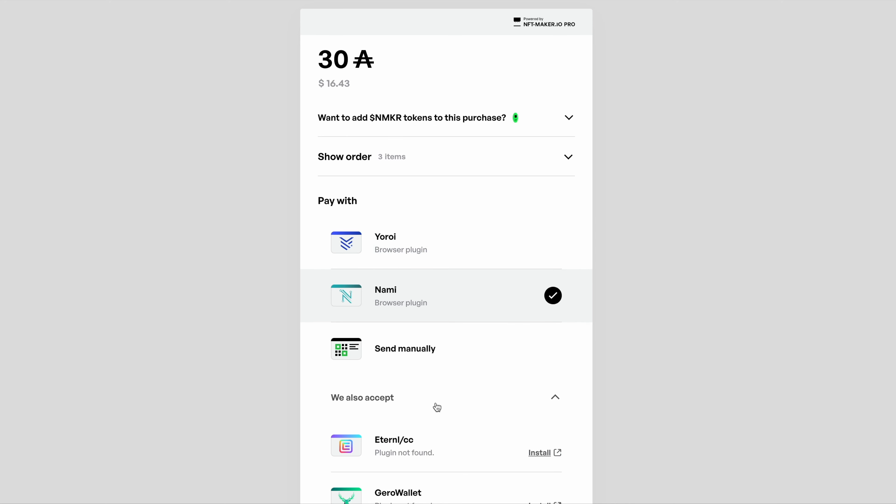
- Continue to checkout with the Nami wallet and agree to the Terms & Conditions
left_click(554, 397)
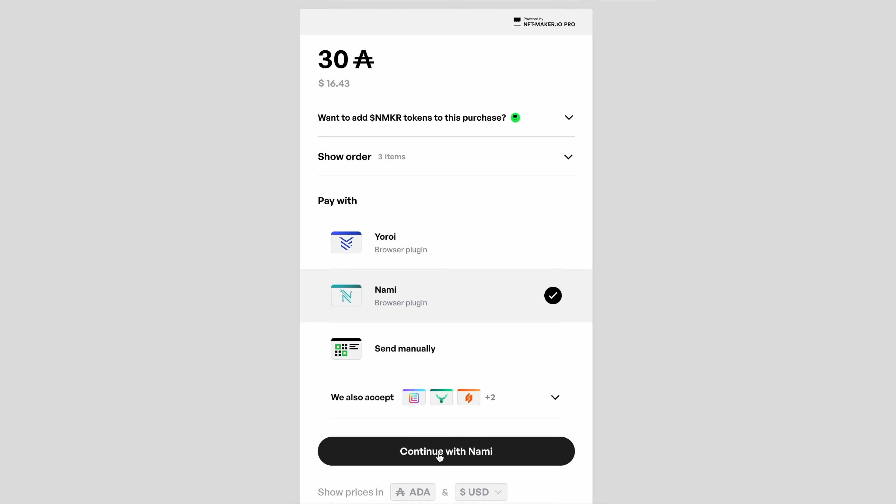
left_click(446, 451)
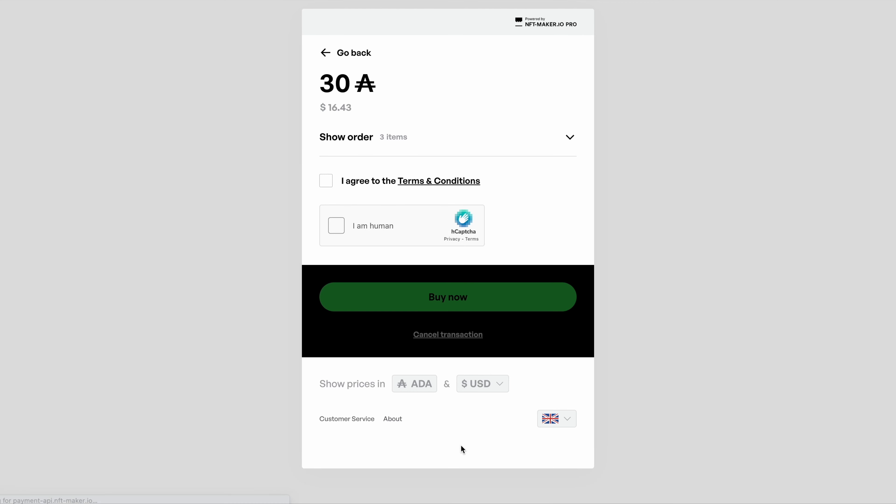
left_click(326, 180)
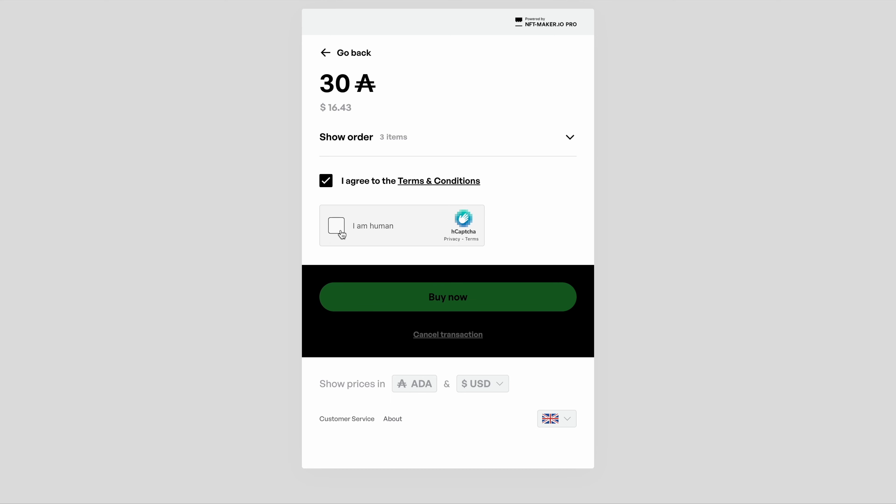
- Start the hCaptcha check and mark the four airplane images on the first page
left_click(336, 225)
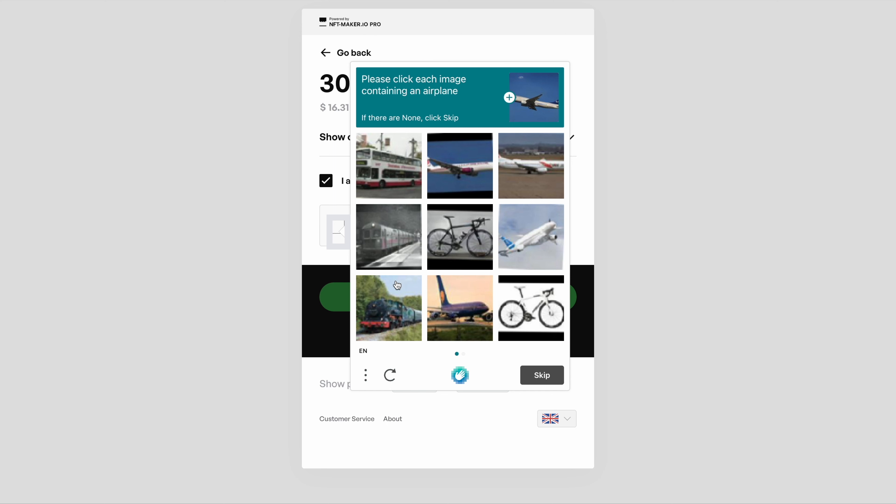
mouse_move(487, 183)
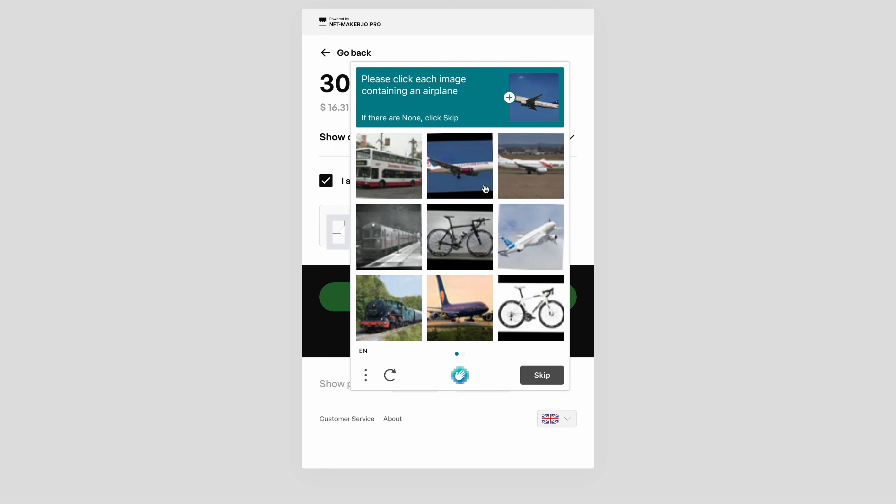
left_click(459, 166)
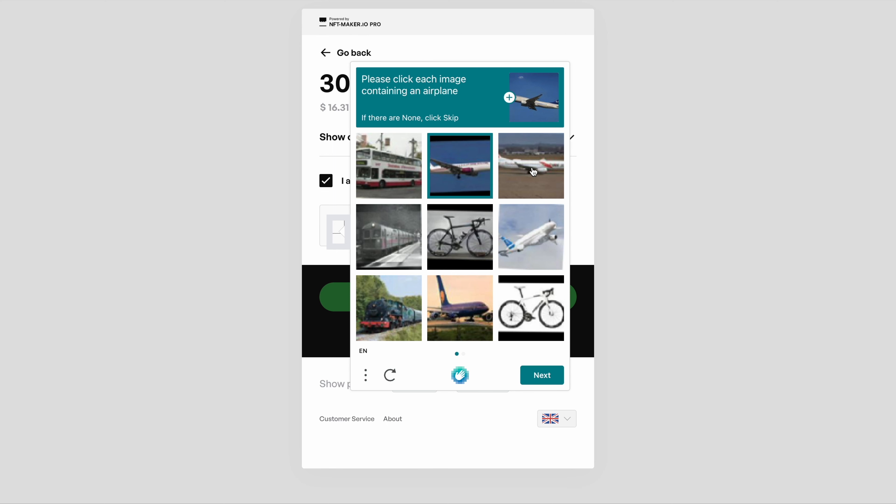
left_click(531, 165)
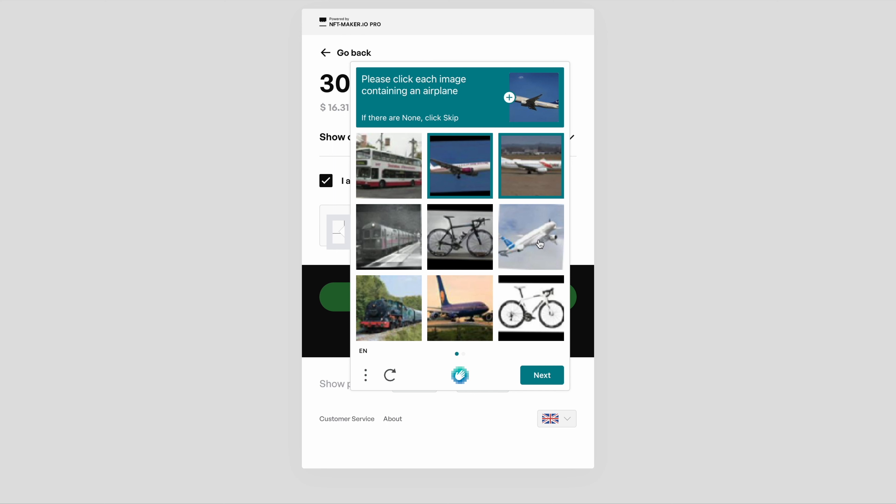
left_click(530, 237)
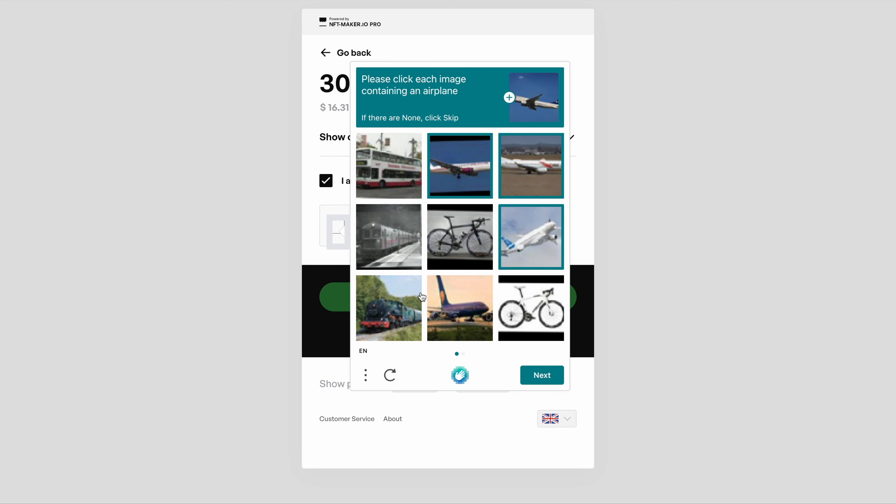
left_click(459, 308)
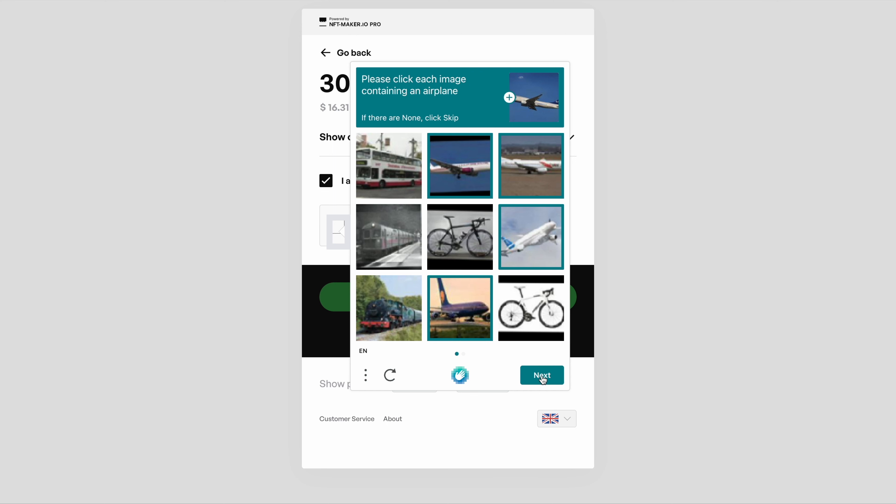
left_click(540, 375)
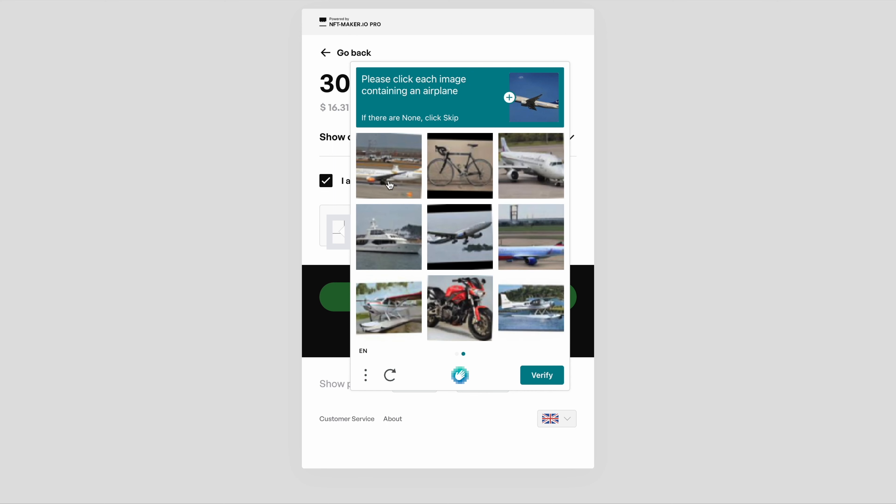
- Mark the three airplane images on the second page and verify the answers
left_click(531, 165)
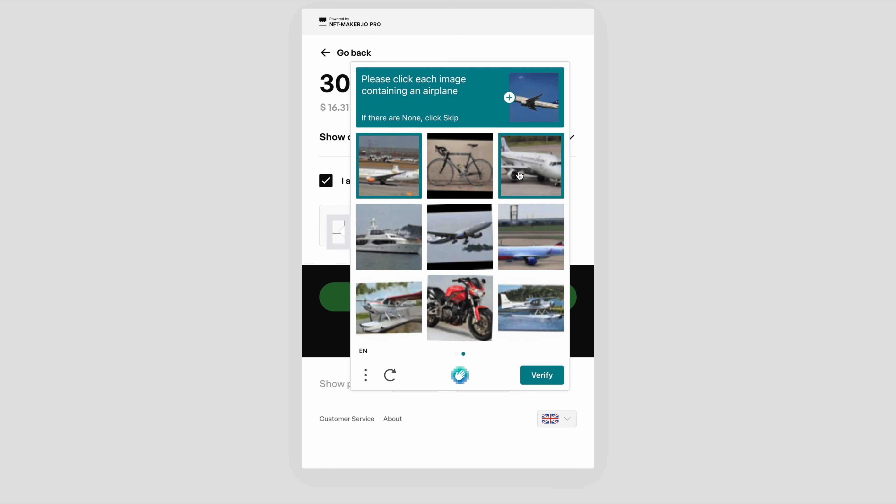
left_click(532, 237)
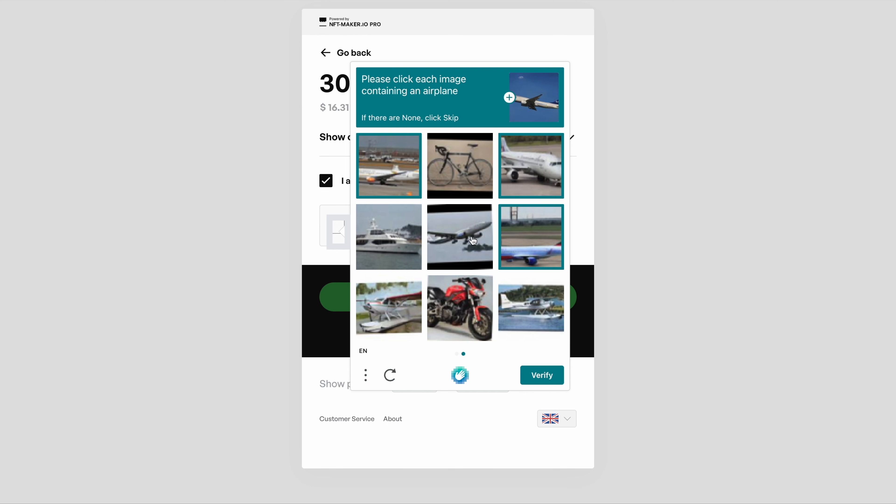
left_click(460, 237)
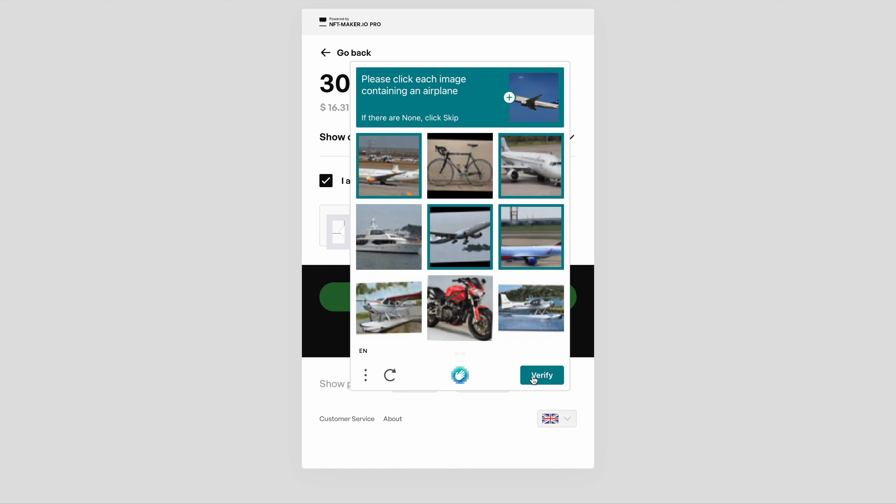
left_click(541, 375)
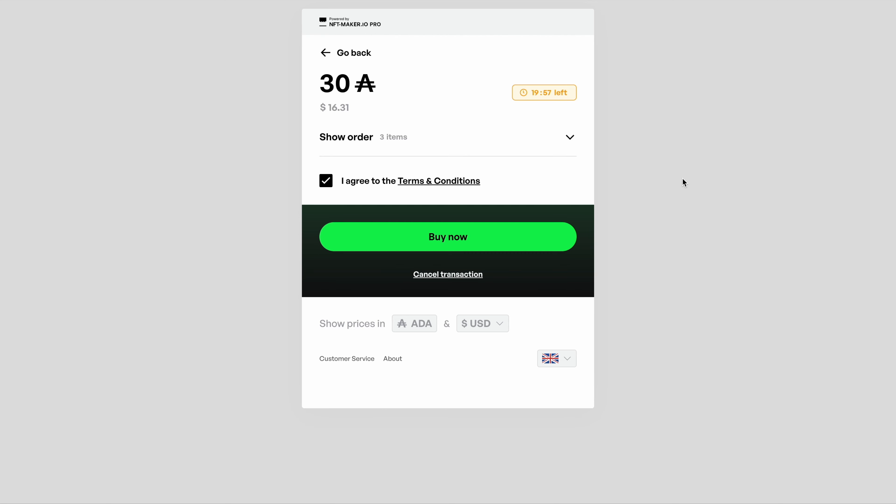
mouse_move(652, 180)
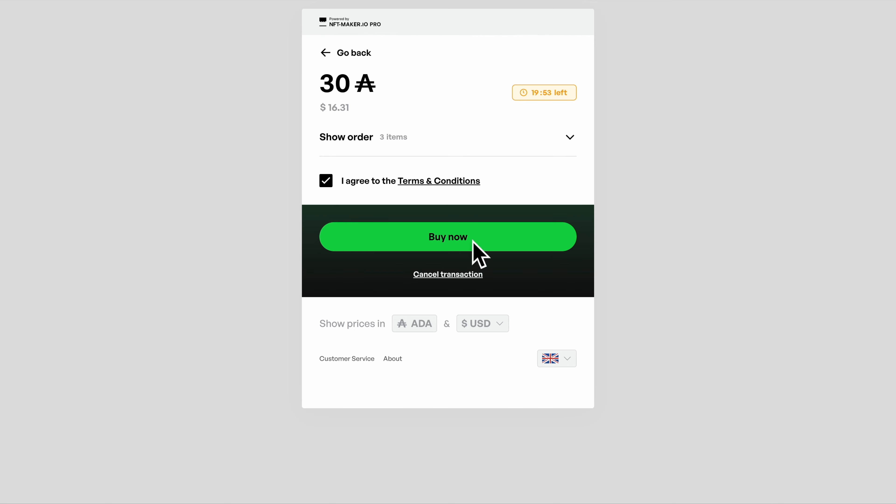
mouse_move(586, 99)
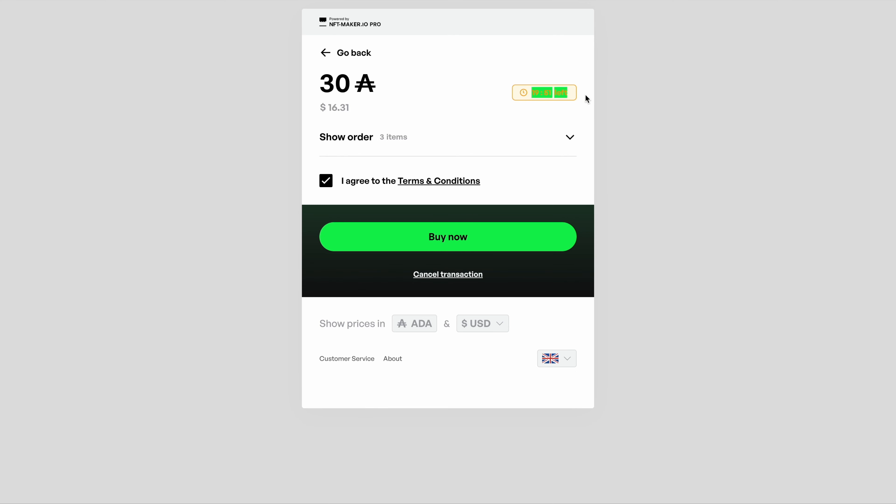
mouse_move(461, 242)
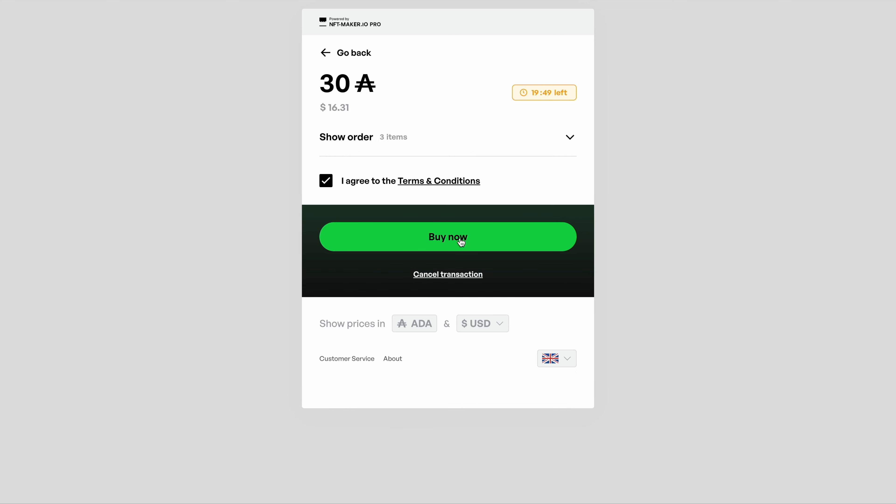
- Buy the three items and sign the 30.177161 tA transaction in the Nami wallet
left_click(448, 237)
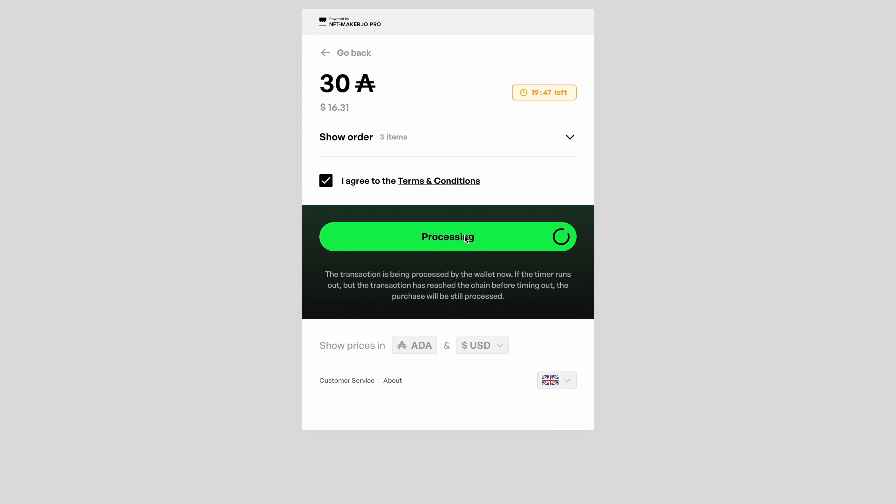
left_click(448, 237)
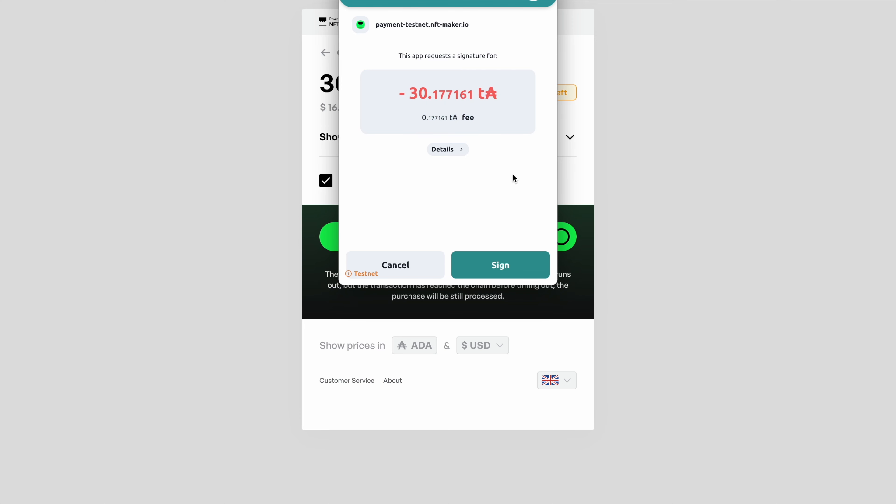
left_click(500, 265)
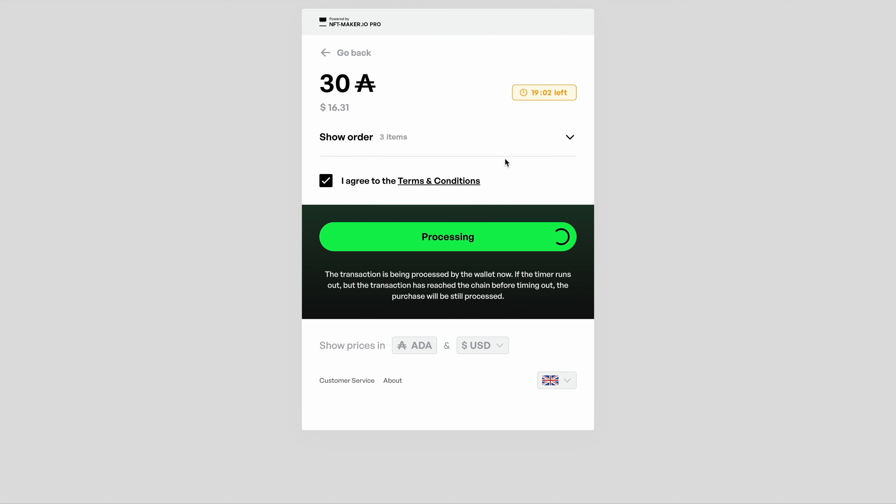
mouse_move(532, 160)
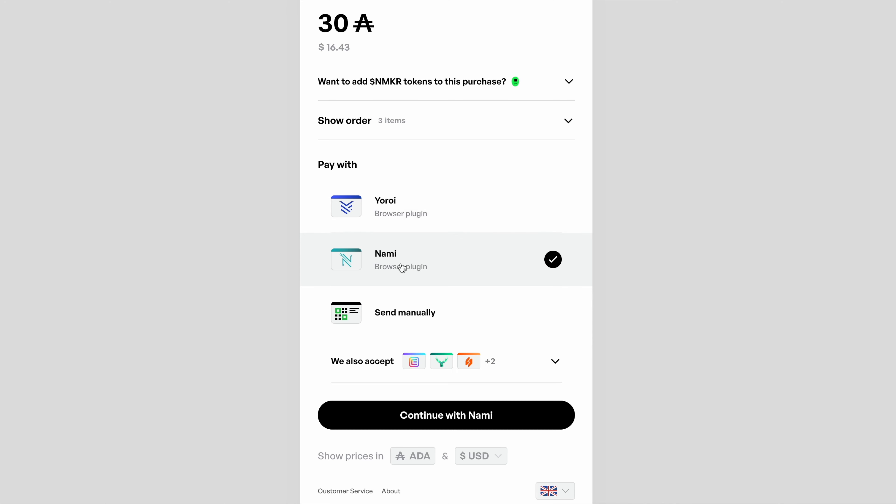
- Choose 'Send manually' as the payment method and continue to the guidelines page
scroll("down", 3)
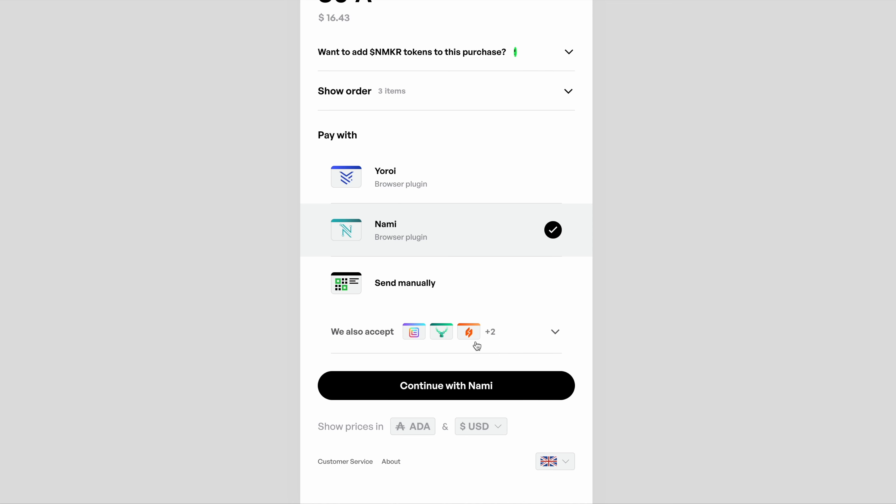
mouse_move(428, 292)
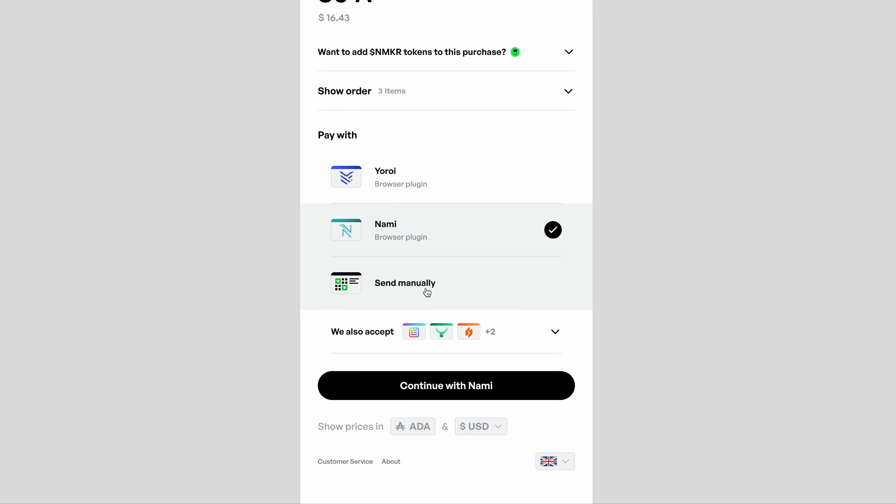
mouse_move(397, 290)
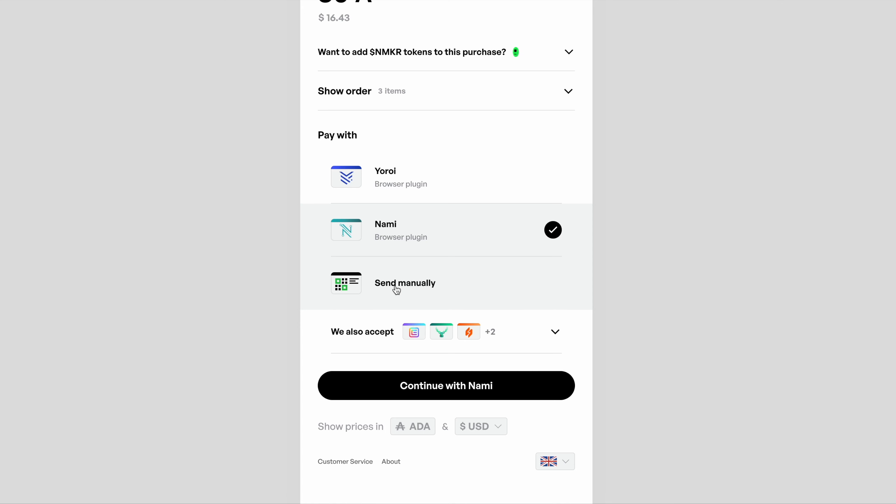
left_click(404, 282)
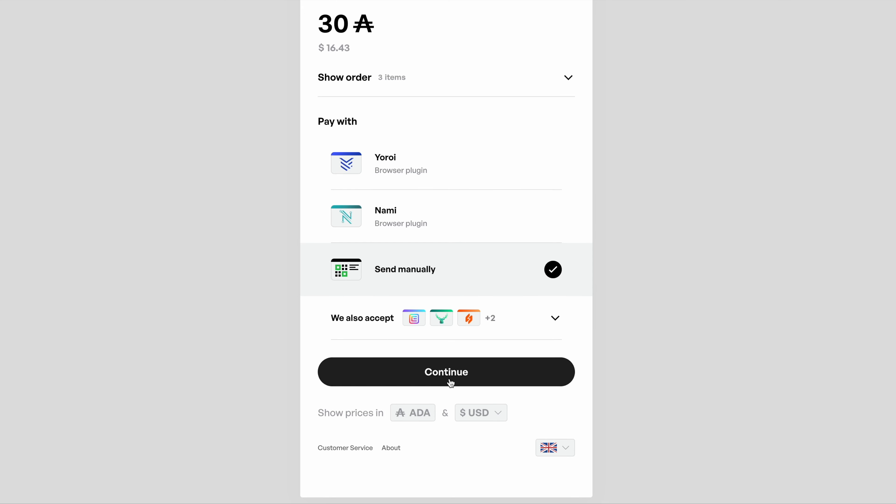
left_click(445, 371)
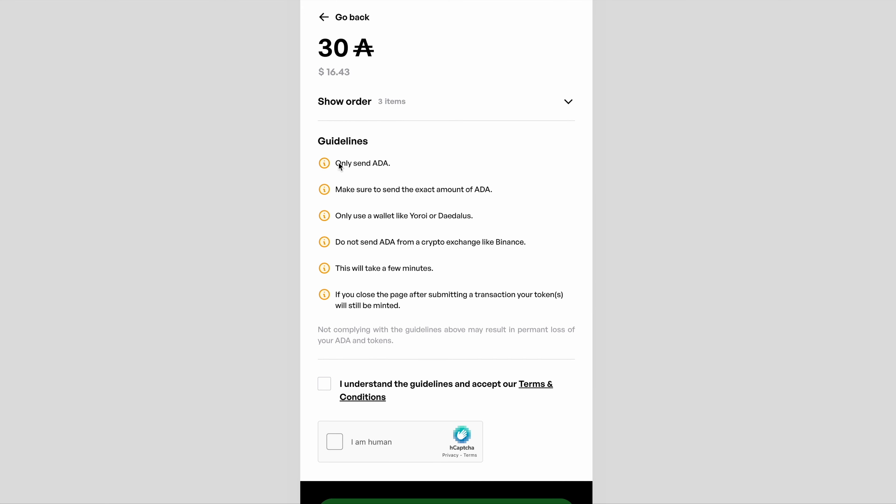
mouse_move(430, 213)
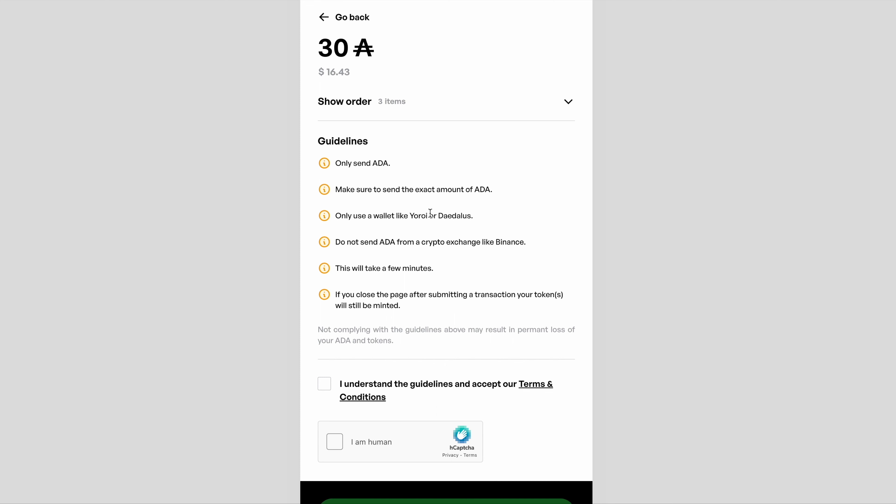
mouse_move(882, 10)
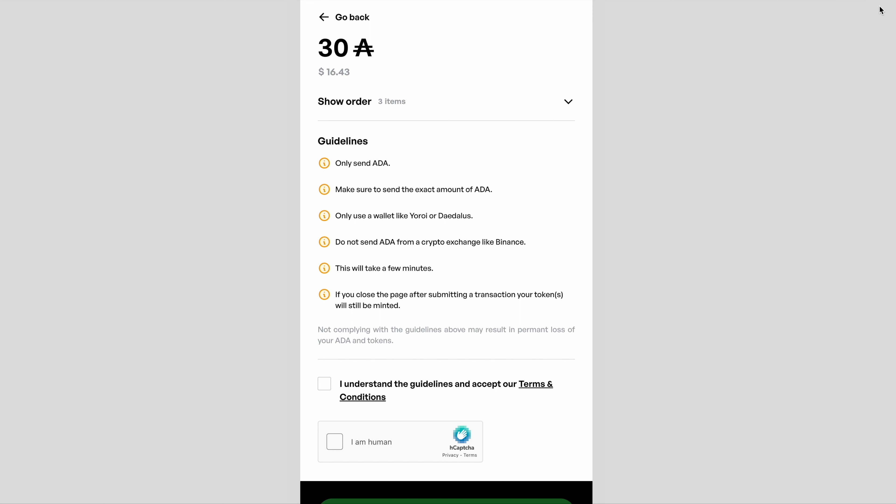
mouse_move(509, 246)
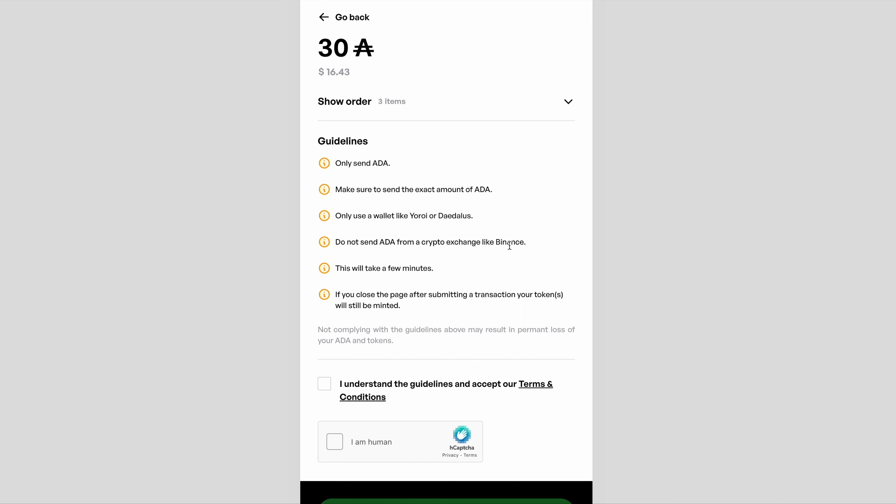
scroll("down", 3)
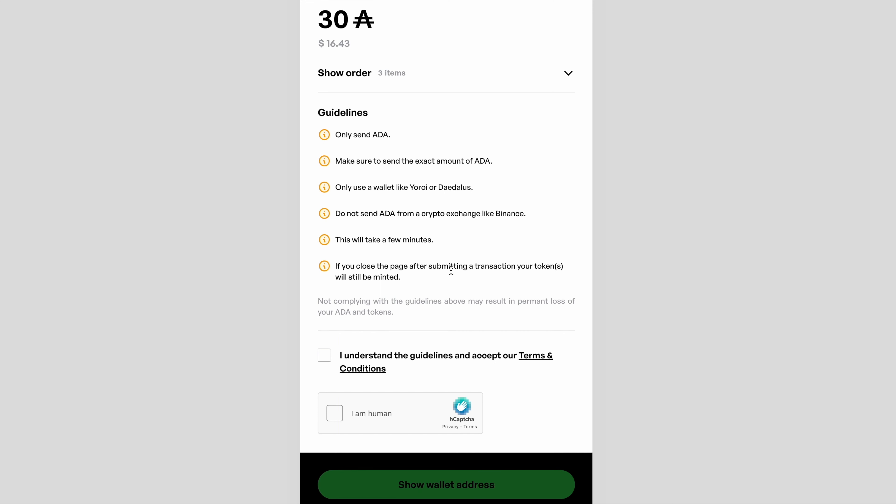
mouse_move(439, 123)
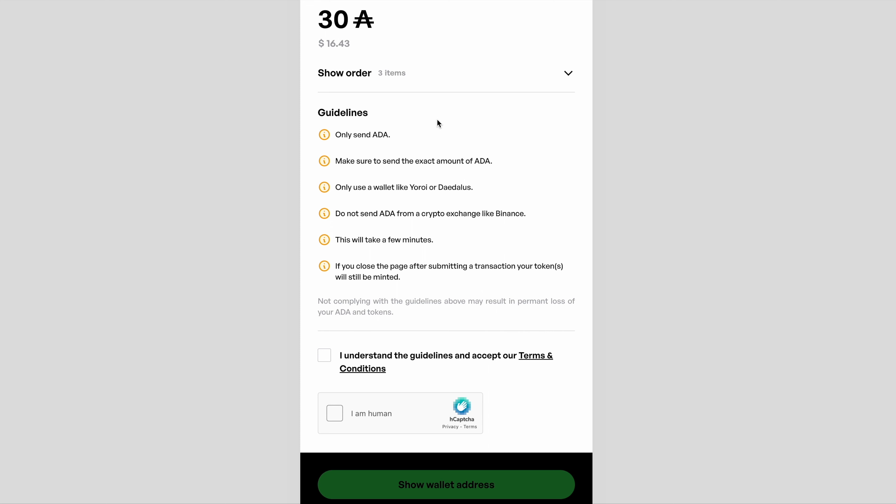
mouse_move(456, 160)
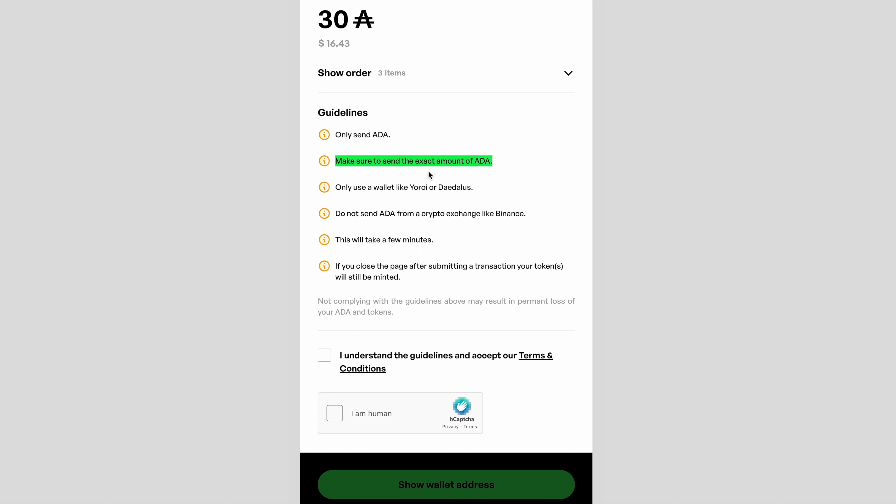
mouse_move(520, 191)
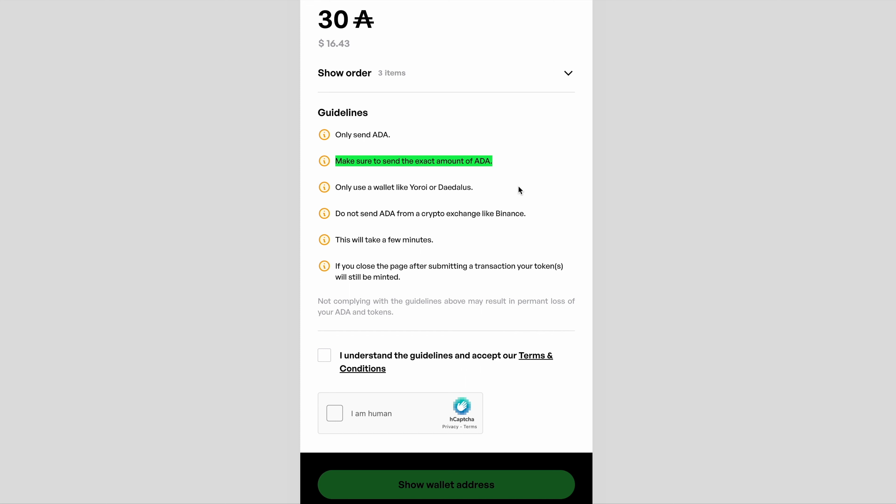
- Accept the guidelines and terms, then pass the truck-image human verification
left_click(324, 355)
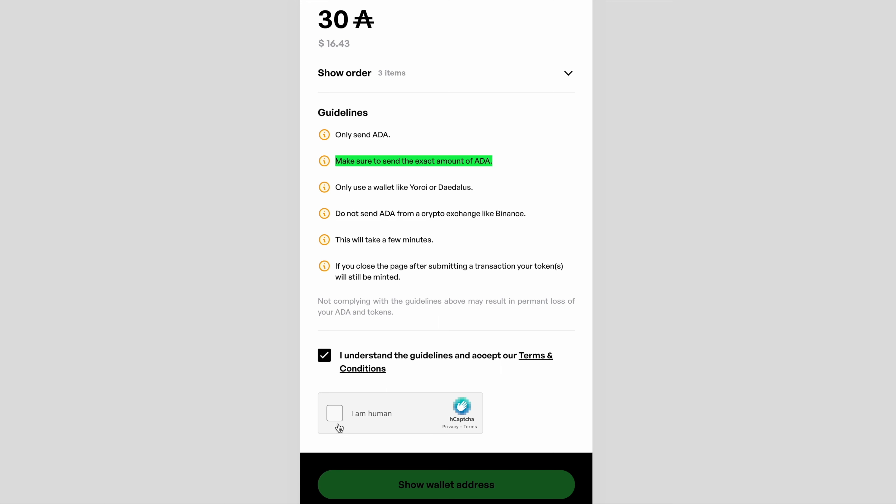
left_click(336, 413)
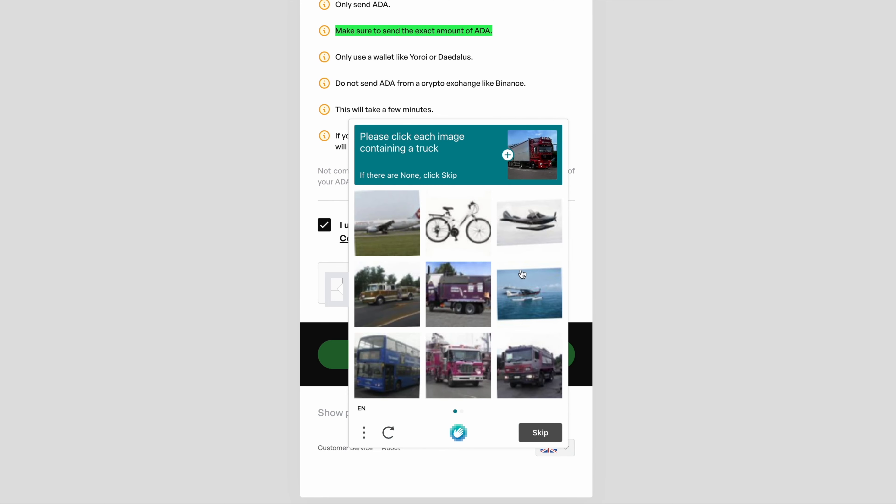
left_click(529, 366)
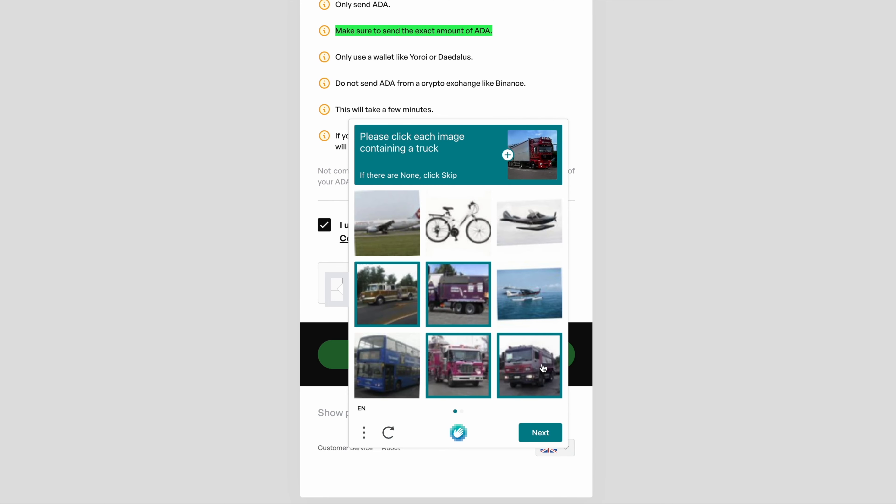
left_click(540, 433)
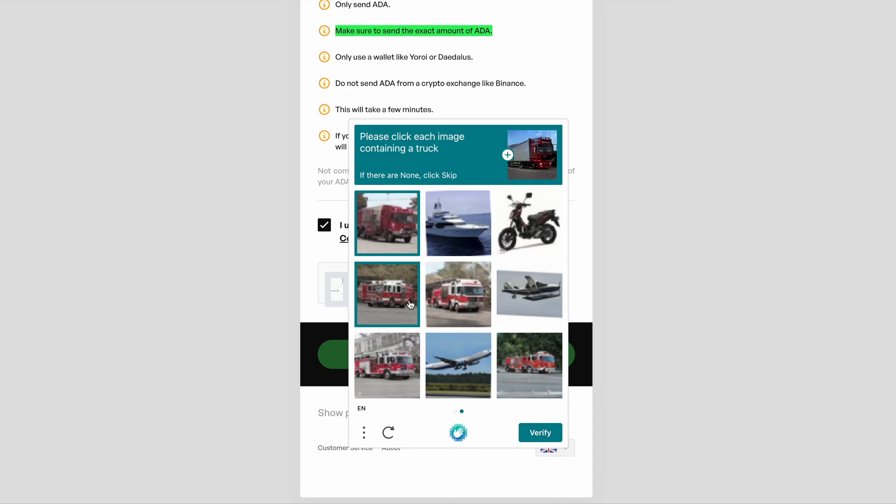
left_click(529, 365)
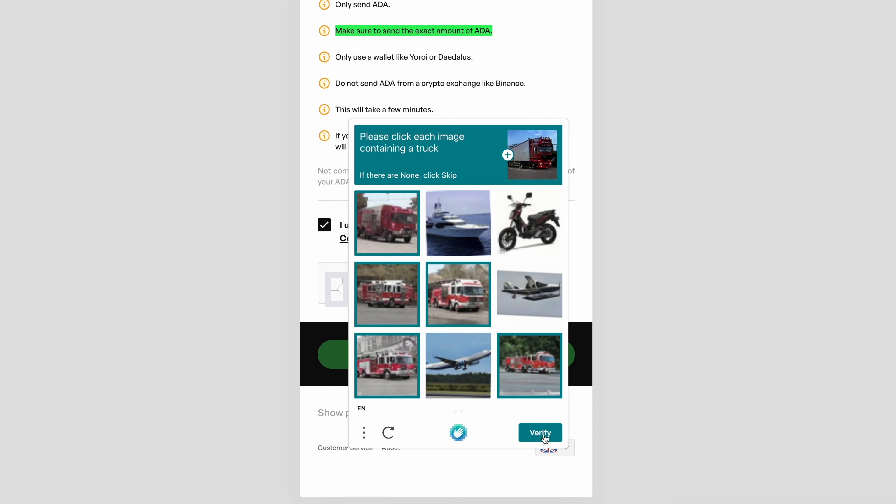
left_click(539, 432)
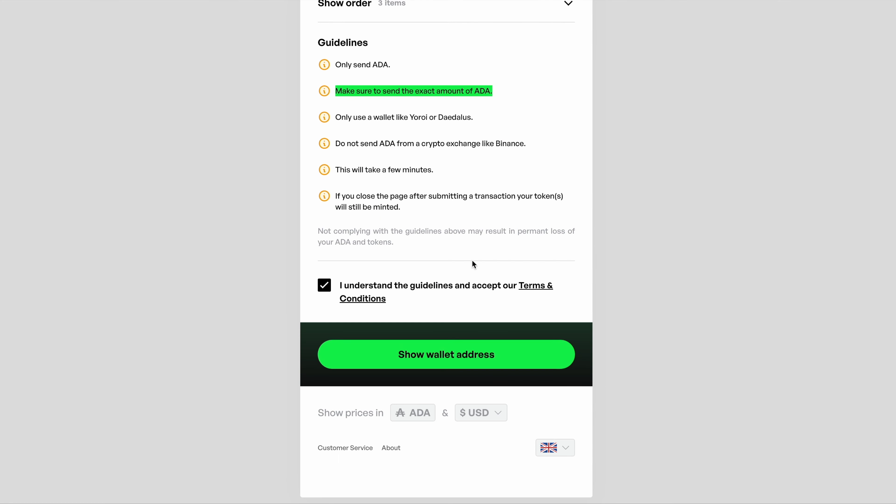
mouse_move(392, 242)
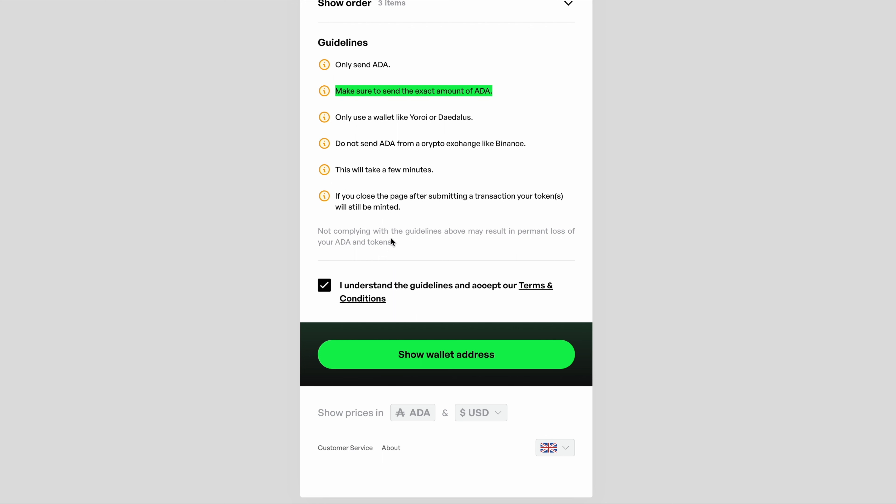
- Show the wallet address and QR code for sending the 30 ADA payment
left_click(445, 354)
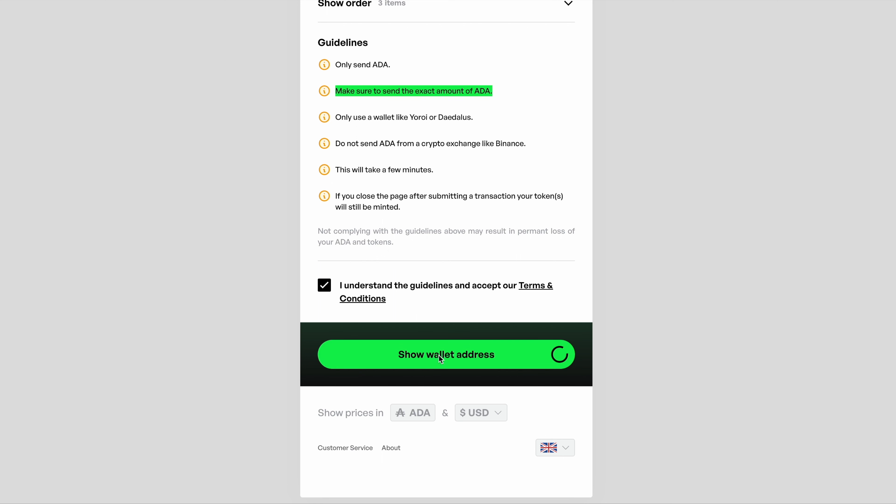
left_click(446, 354)
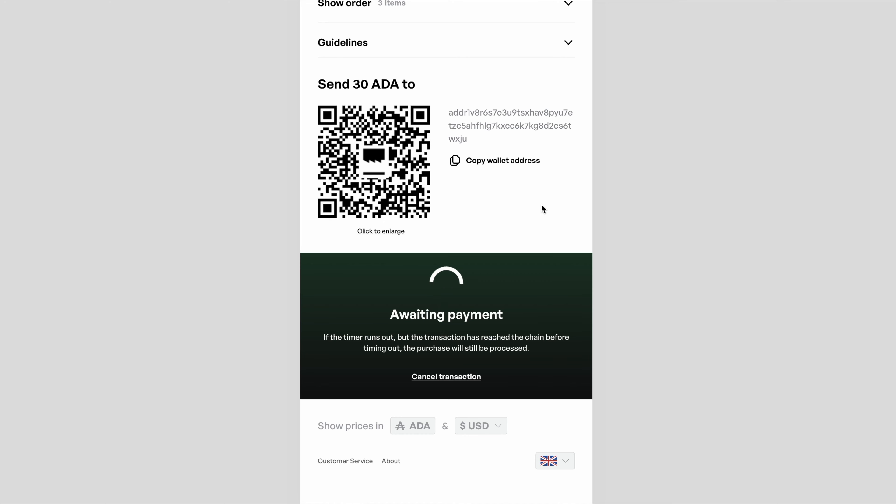
scroll("up", 3)
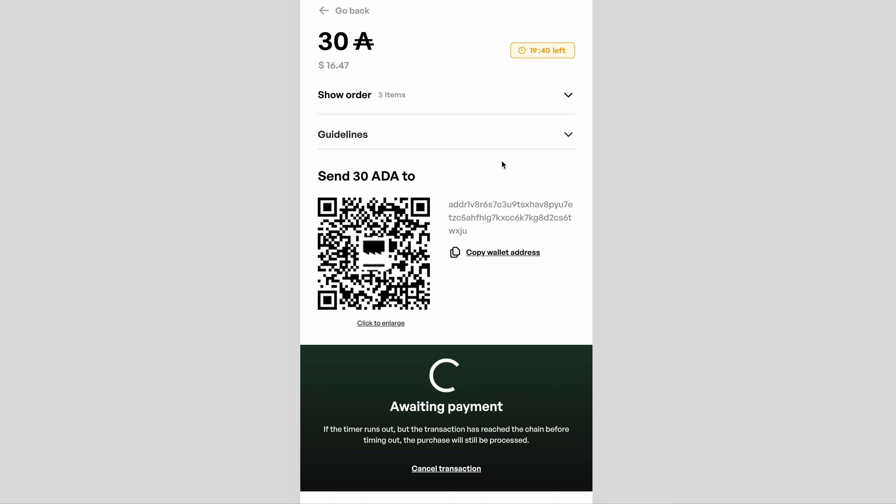
double_click(366, 176)
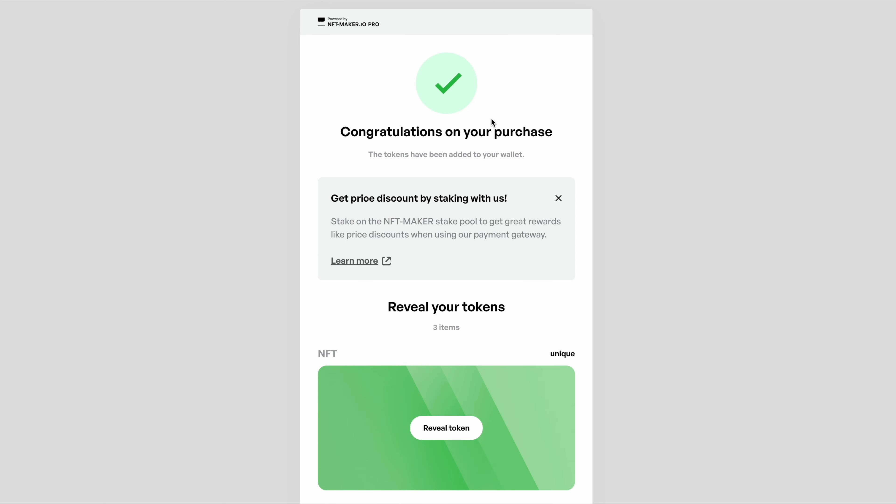
mouse_move(516, 191)
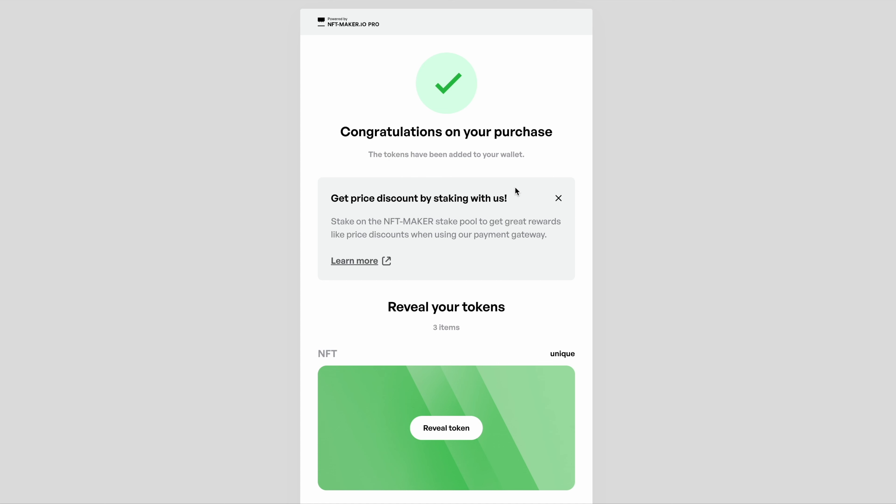
mouse_move(183, 7)
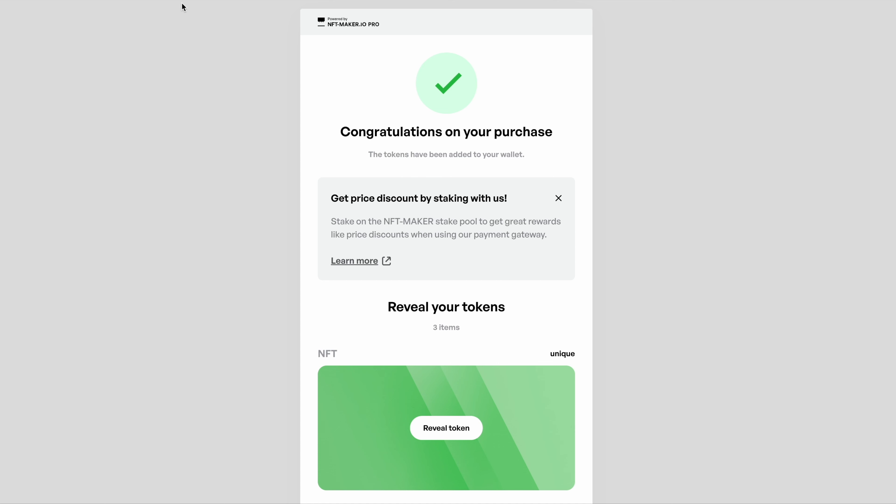
mouse_move(266, 79)
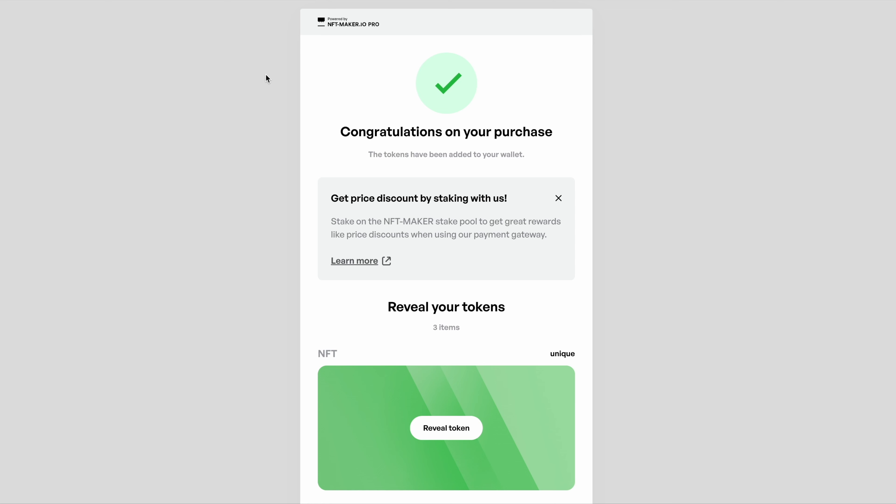
- Reveal the first and second purchased NFTs, both showing the SUB FILE 2 image
scroll("down", 3)
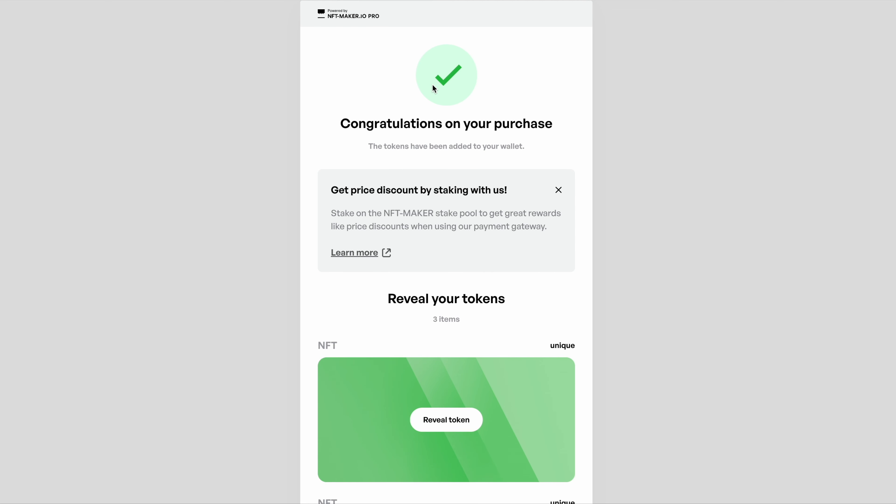
scroll("down", 3)
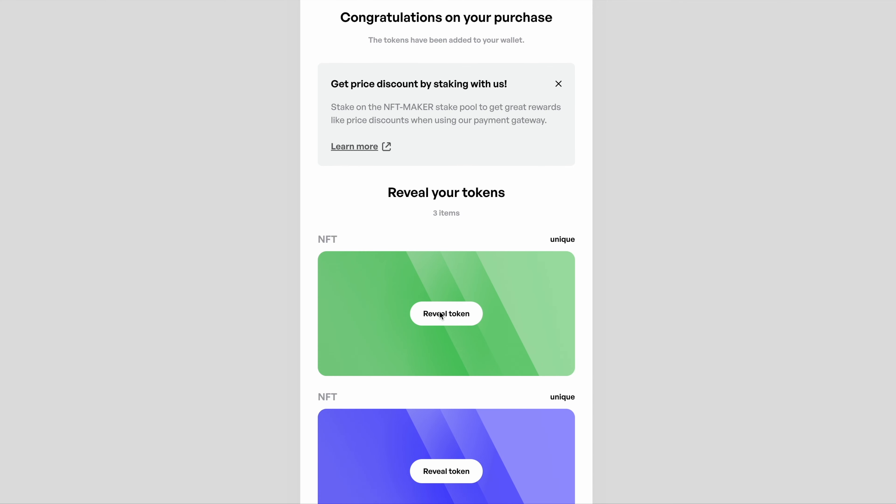
left_click(446, 314)
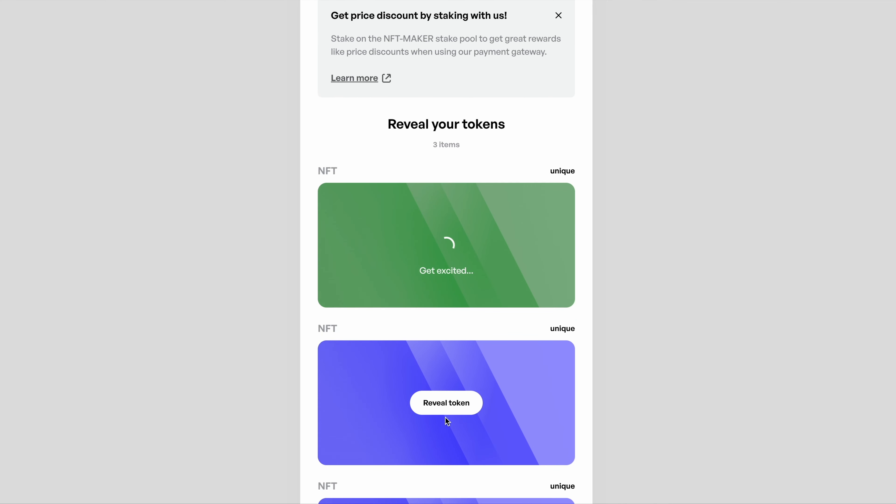
left_click(446, 403)
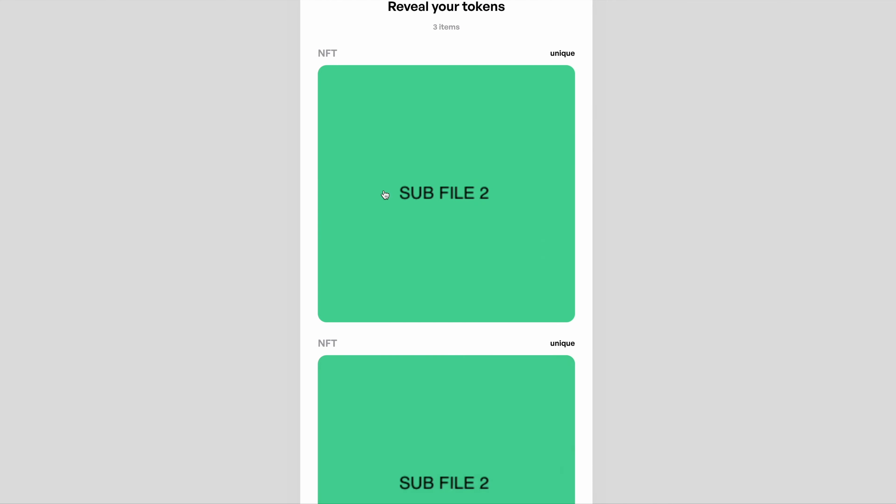
scroll("down", 3)
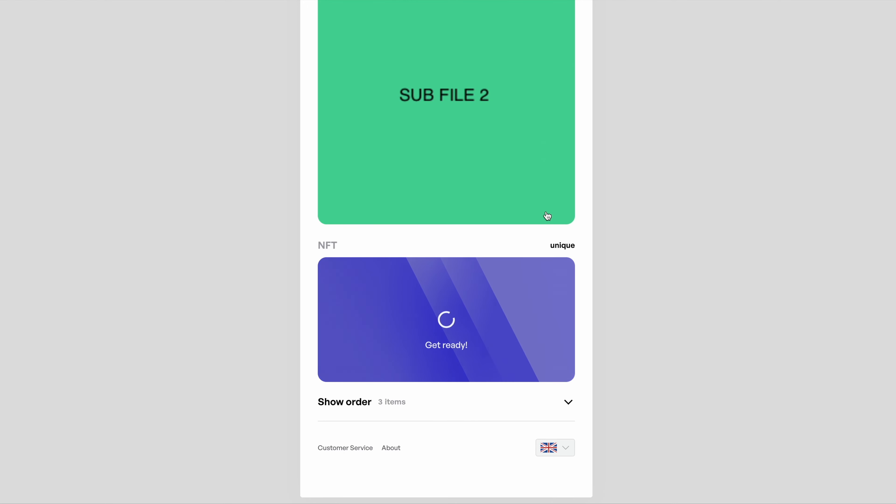